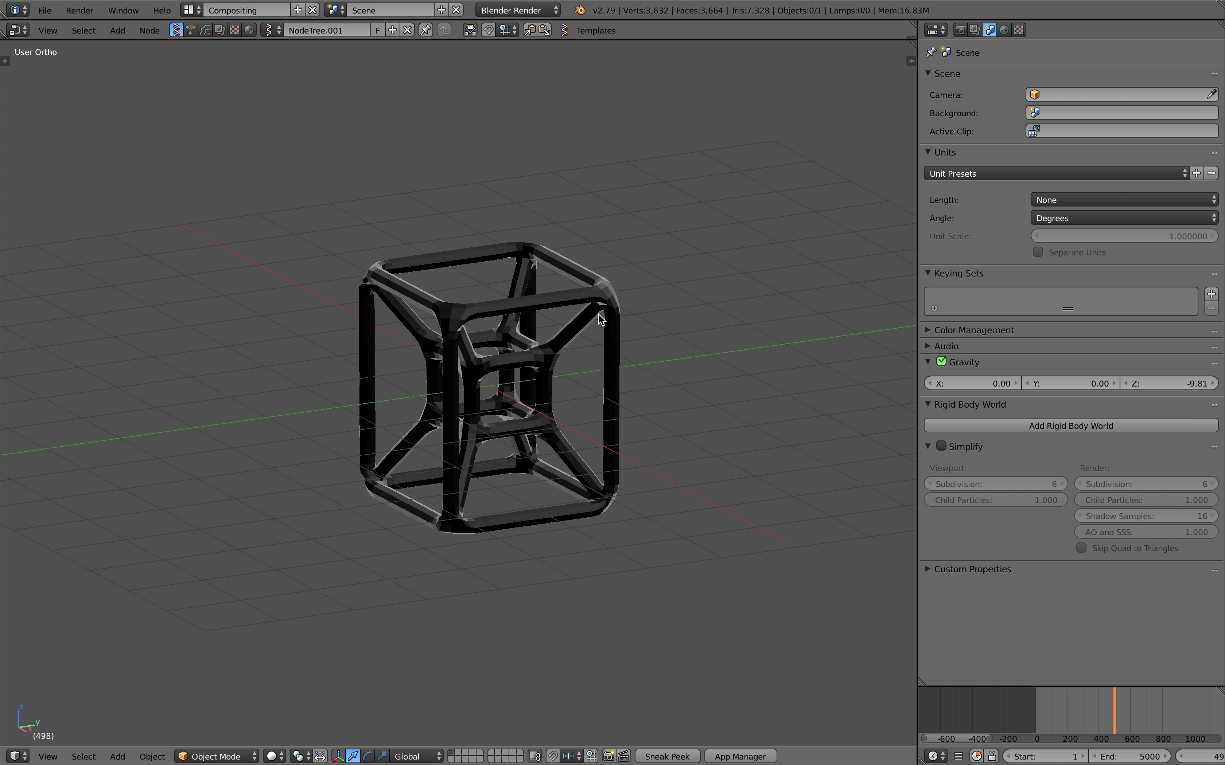
# Split off a Sverchok Node Editor area showing NodeTree.001 above the 3D view
pyautogui.moveTo(600, 318); pyautogui.dragTo(584, 363)
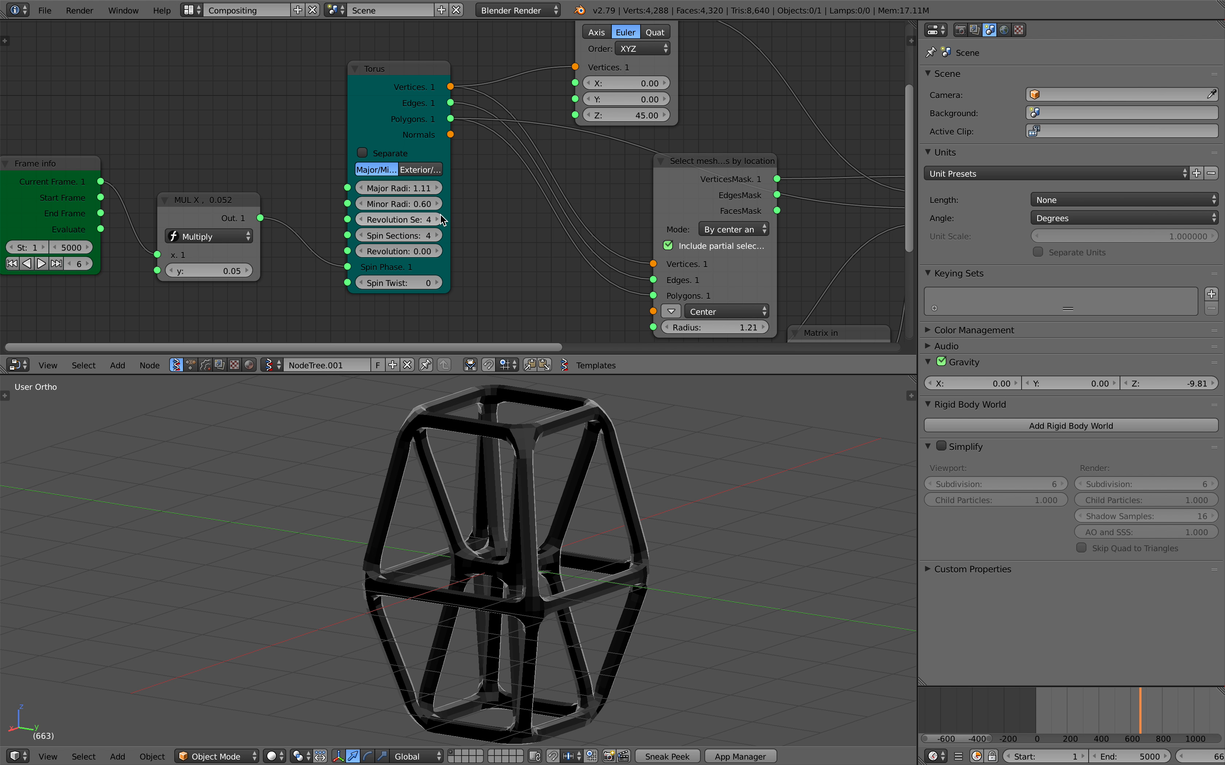
# Play the animation and return the Torus node's spin and revolution sections to 4
pyautogui.click(398, 219)
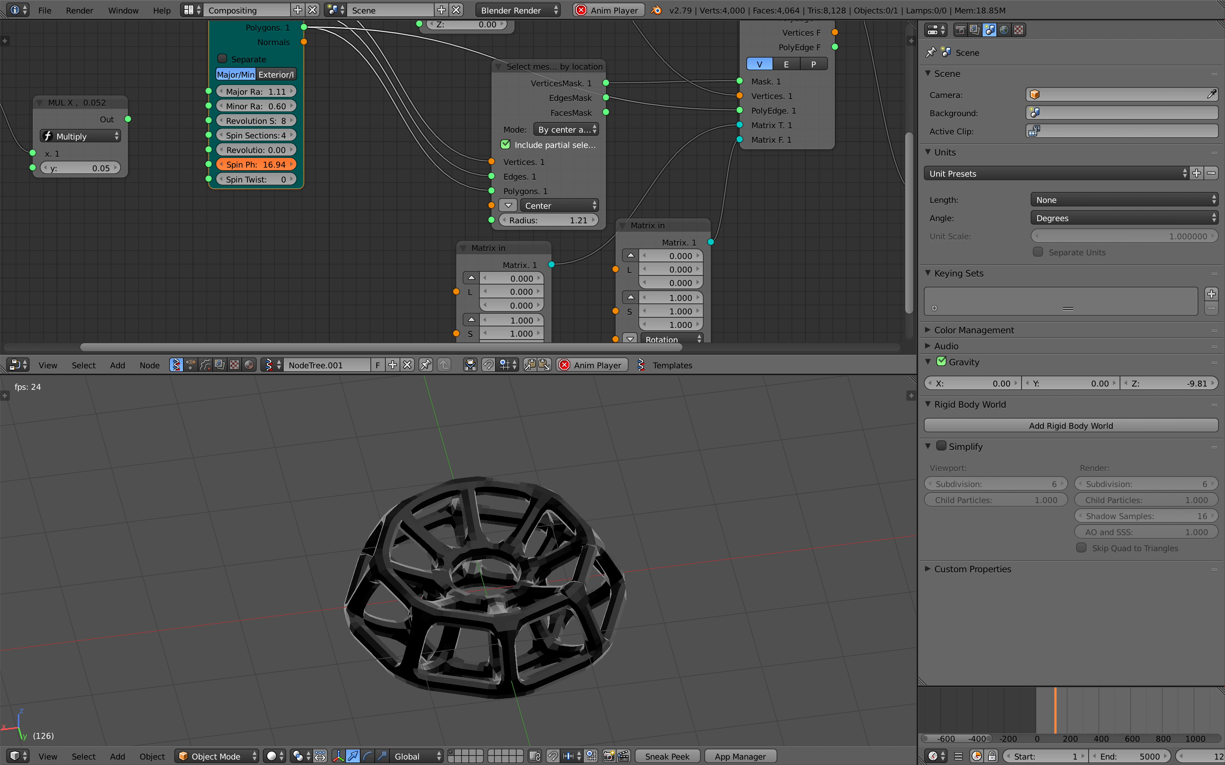
pyautogui.click(291, 135)
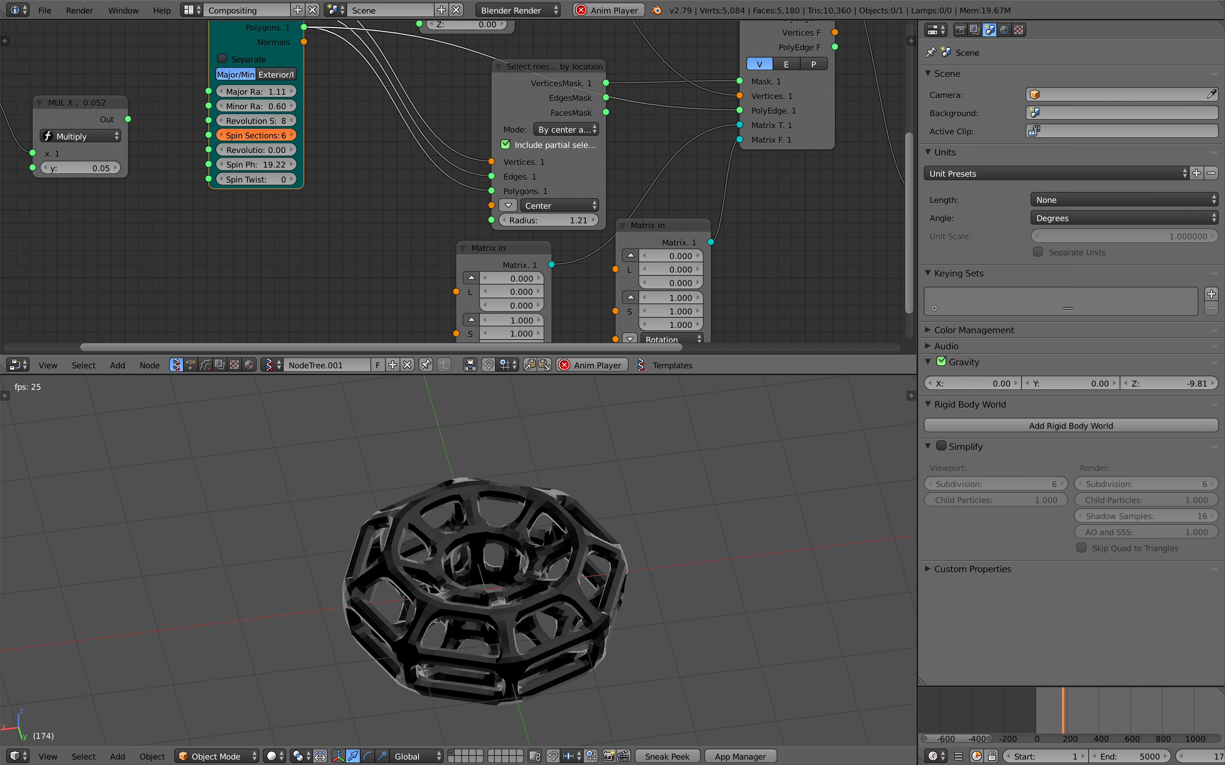
pyautogui.click(256, 134)
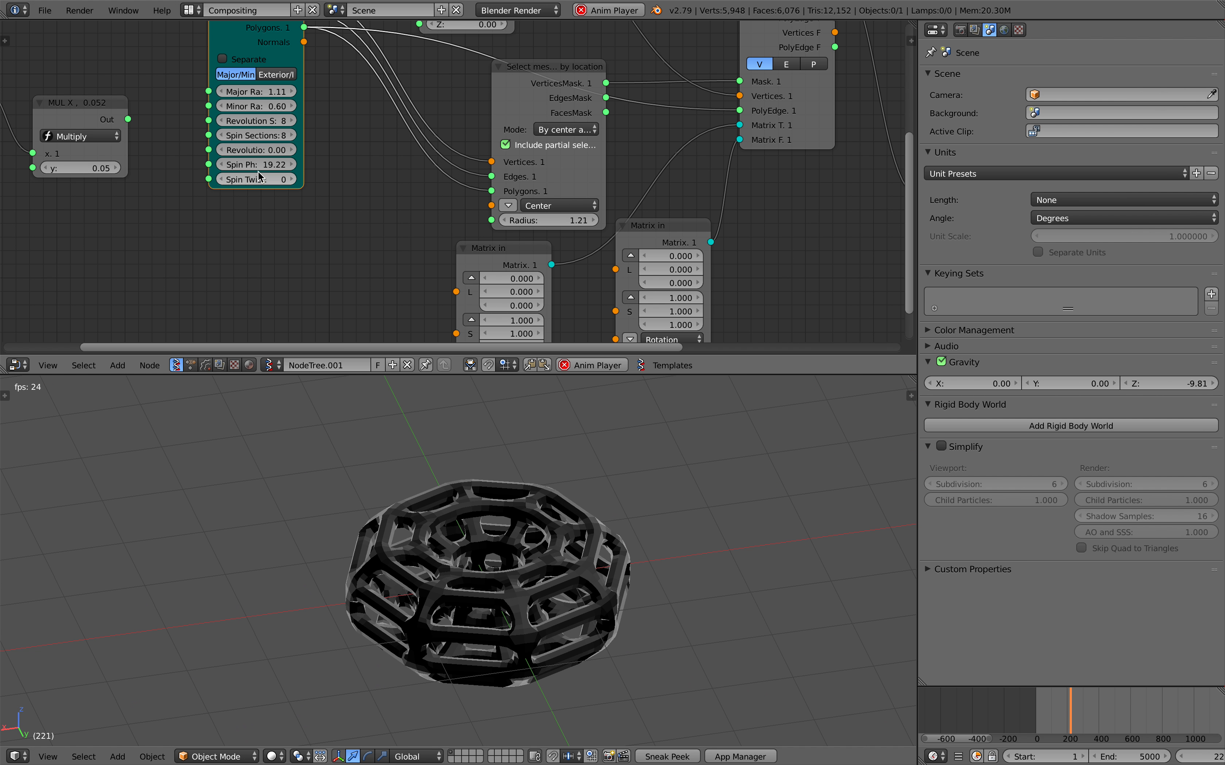
pyautogui.moveTo(242, 164); pyautogui.dragTo(273, 164)
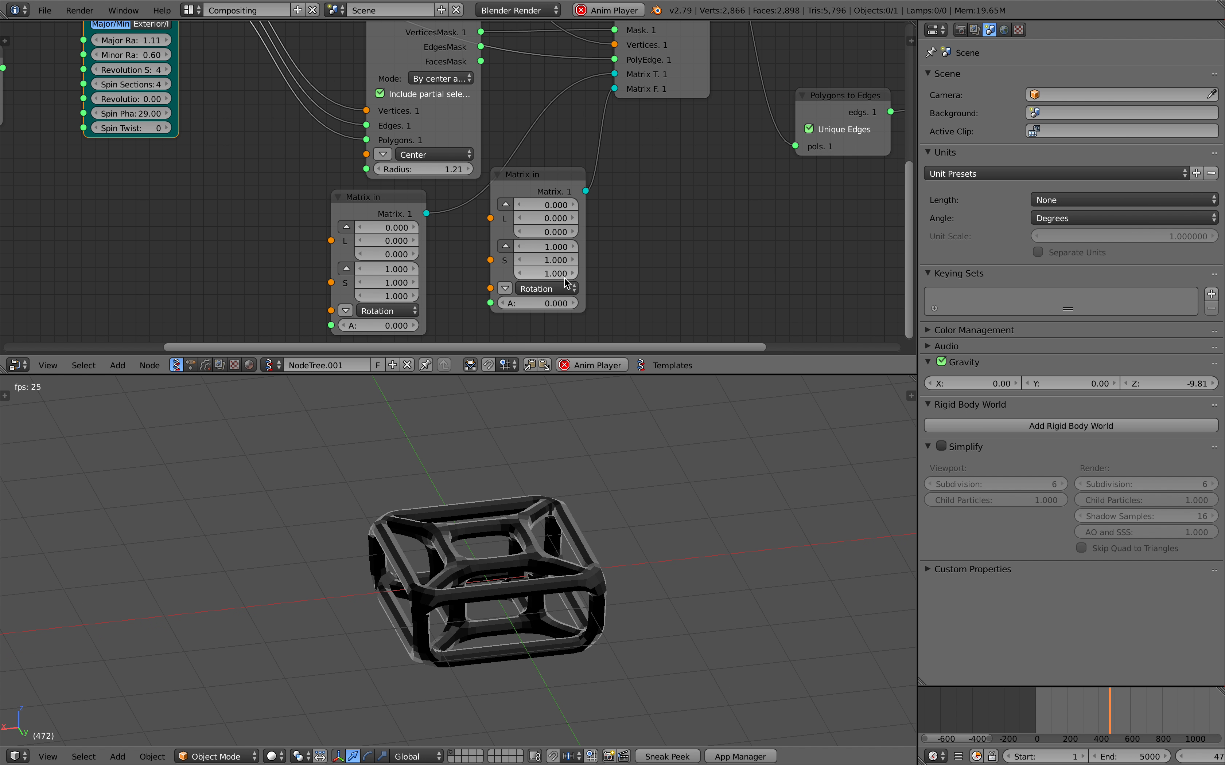
# Pan the node tree to reach the Select mesh, Matrix In and Viewer Draw nodes
pyautogui.moveTo(547, 273); pyautogui.dragTo(574, 273)
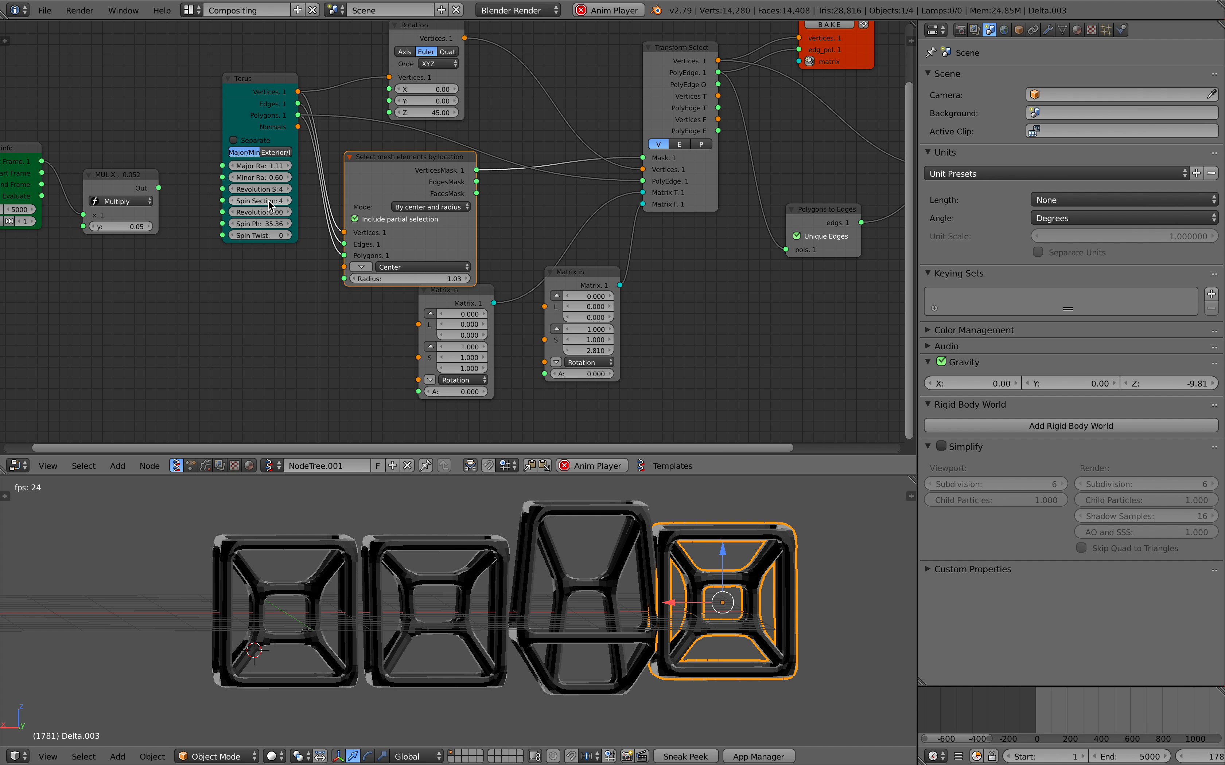
# Start a fresh General file with the default cube, camera and lamp
pyautogui.click(260, 200)
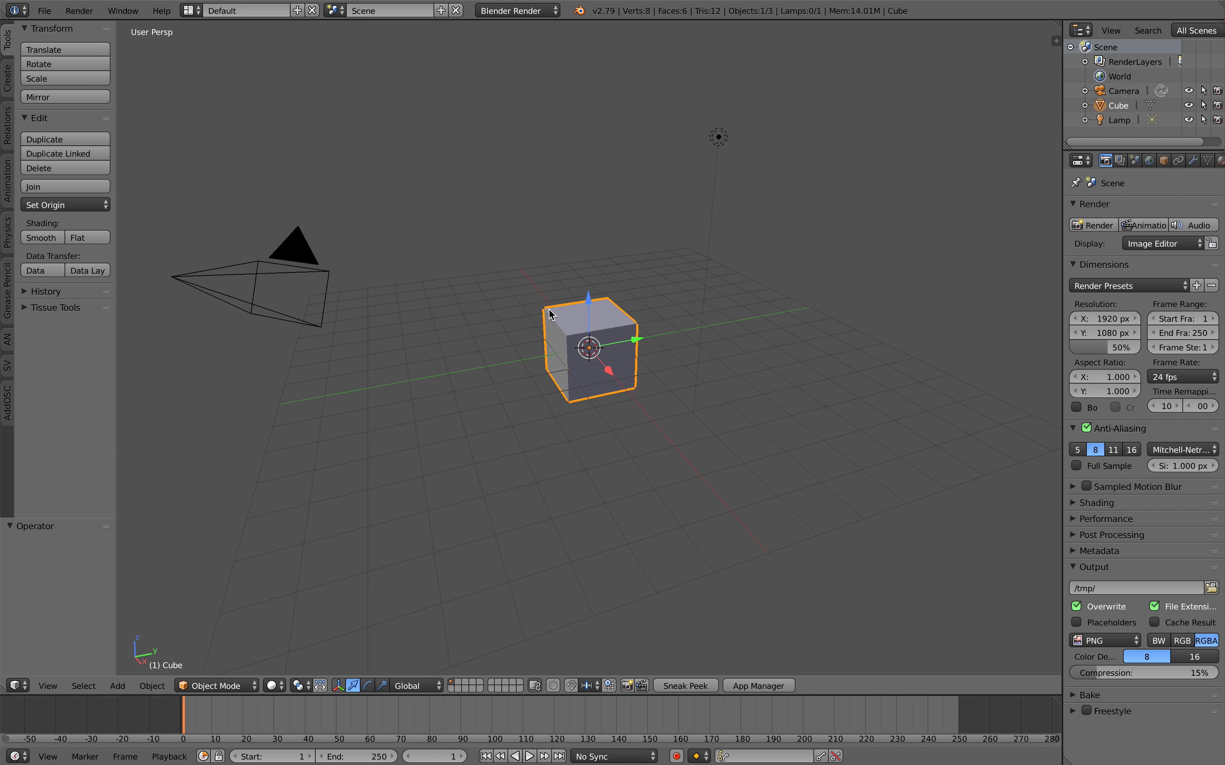
# Delete the default cube, camera and lamp and pick another screen layout
pyautogui.click(189, 10)
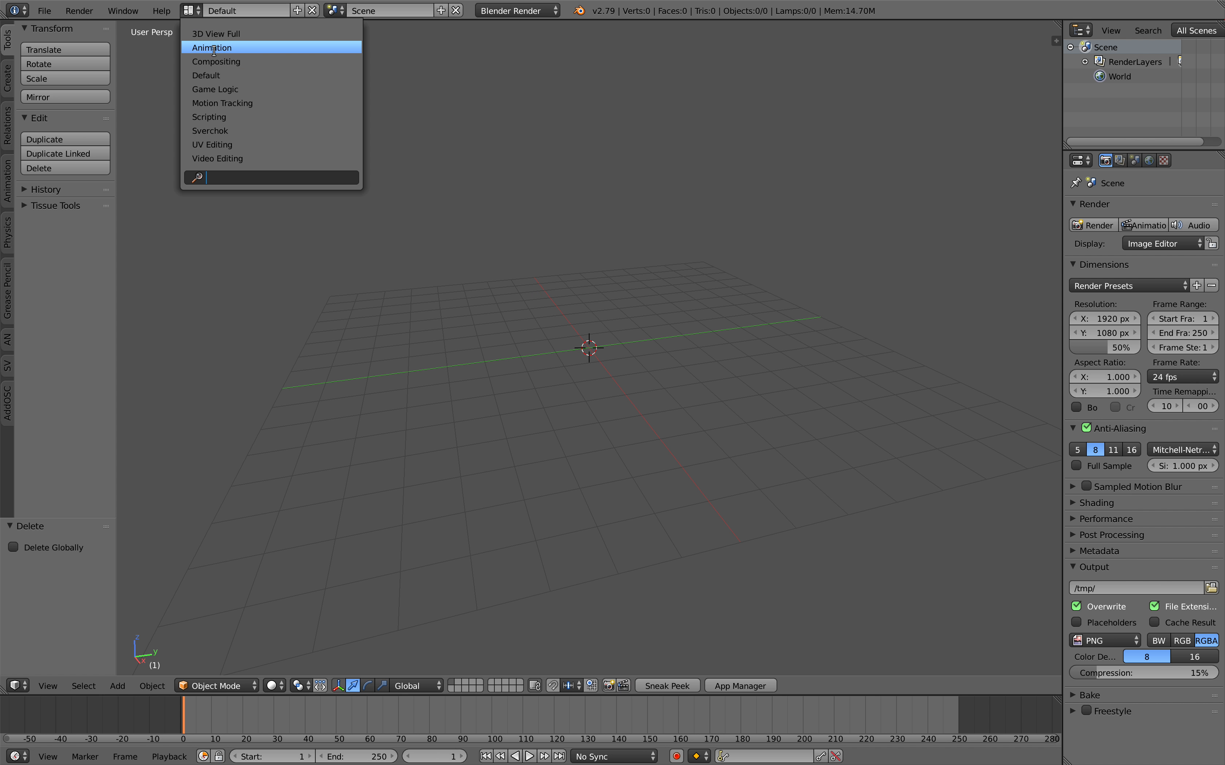
pyautogui.click(216, 61)
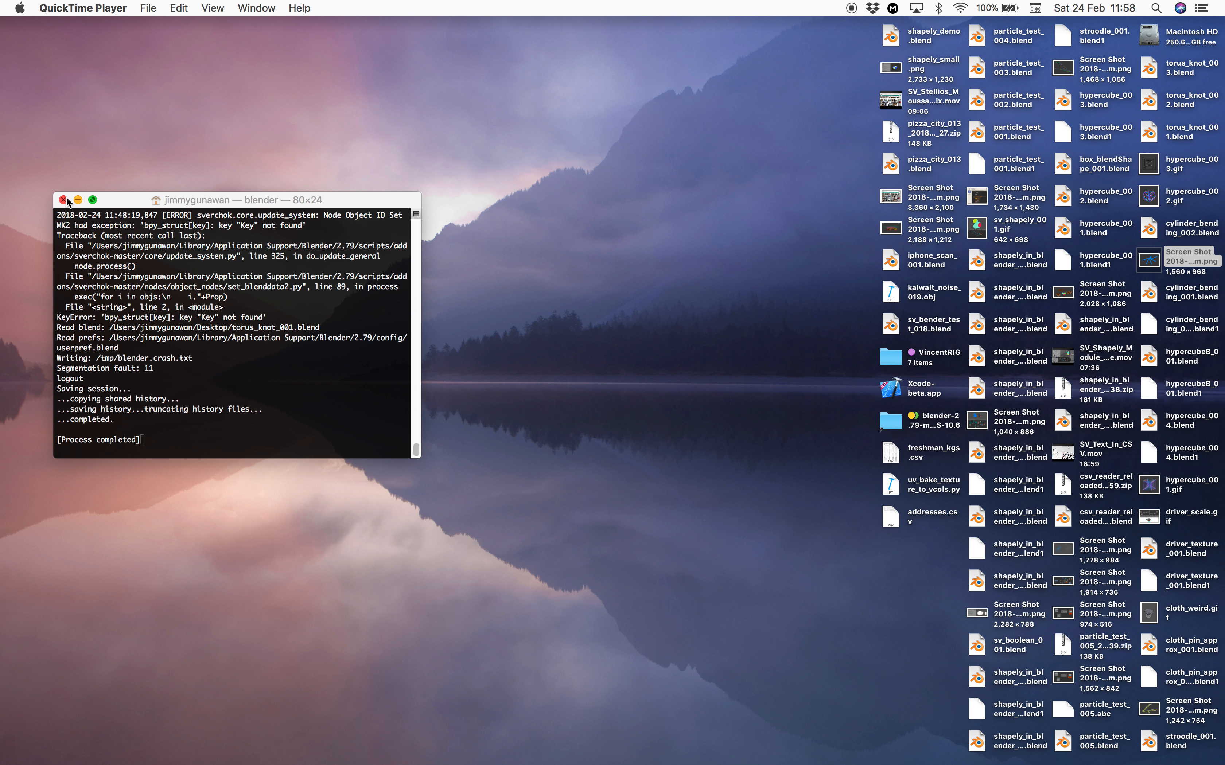
# Close the crash log terminal, dismiss the report and relaunch the blender executable
pyautogui.click(63, 200)
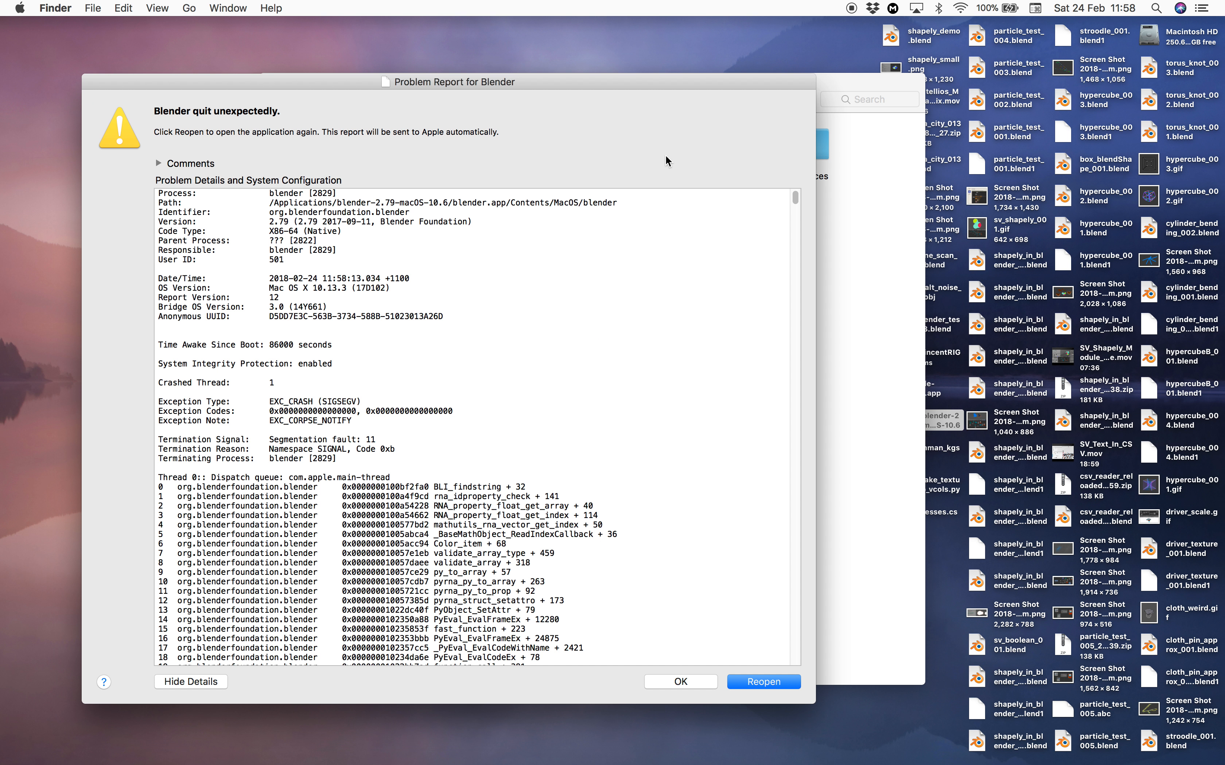
pyautogui.click(679, 681)
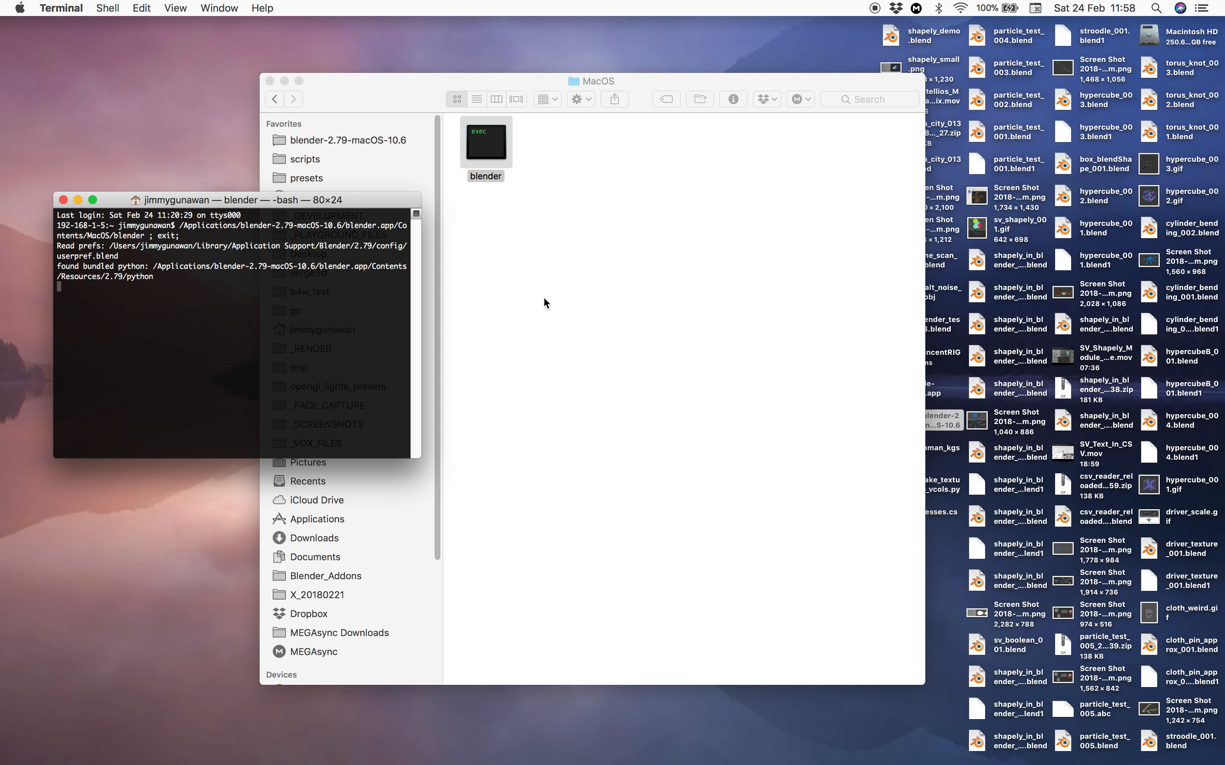
pyautogui.doubleClick(484, 142)
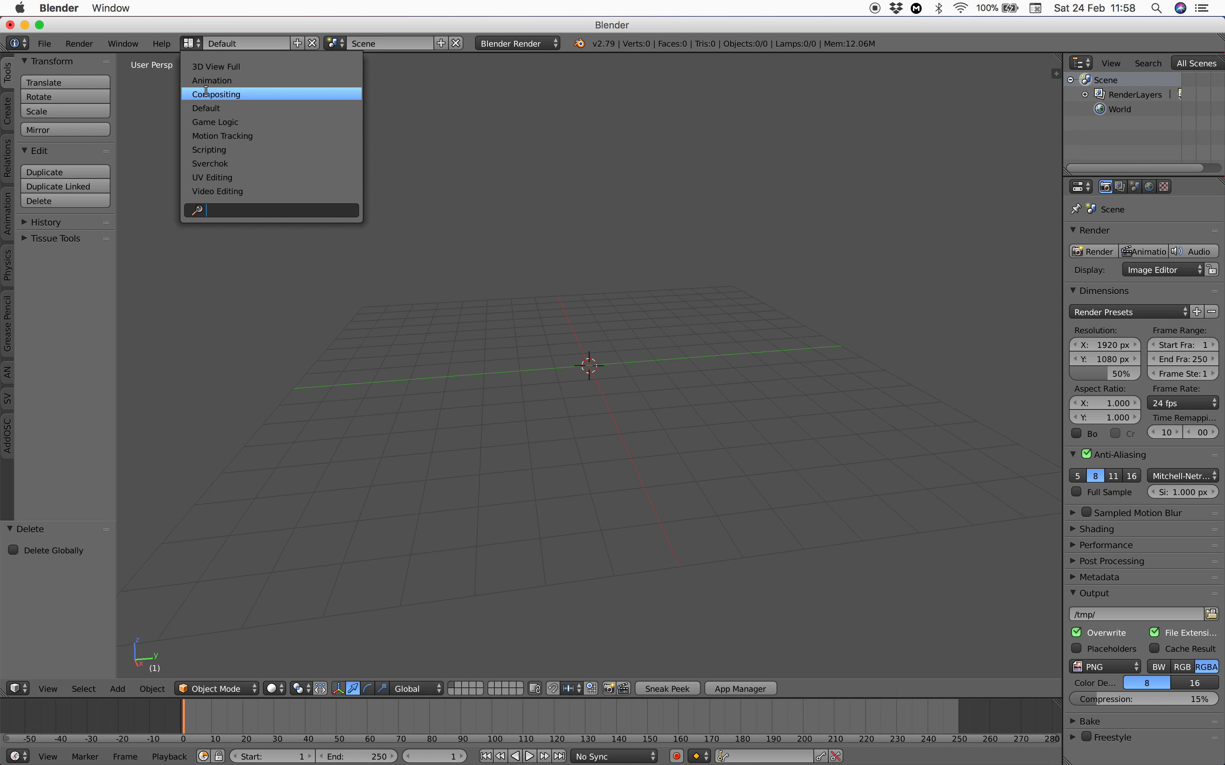
# In the Compositing layout, wire Box through Extrude Separate Faces into Viewer Draw
pyautogui.click(216, 94)
pyautogui.write('extr')
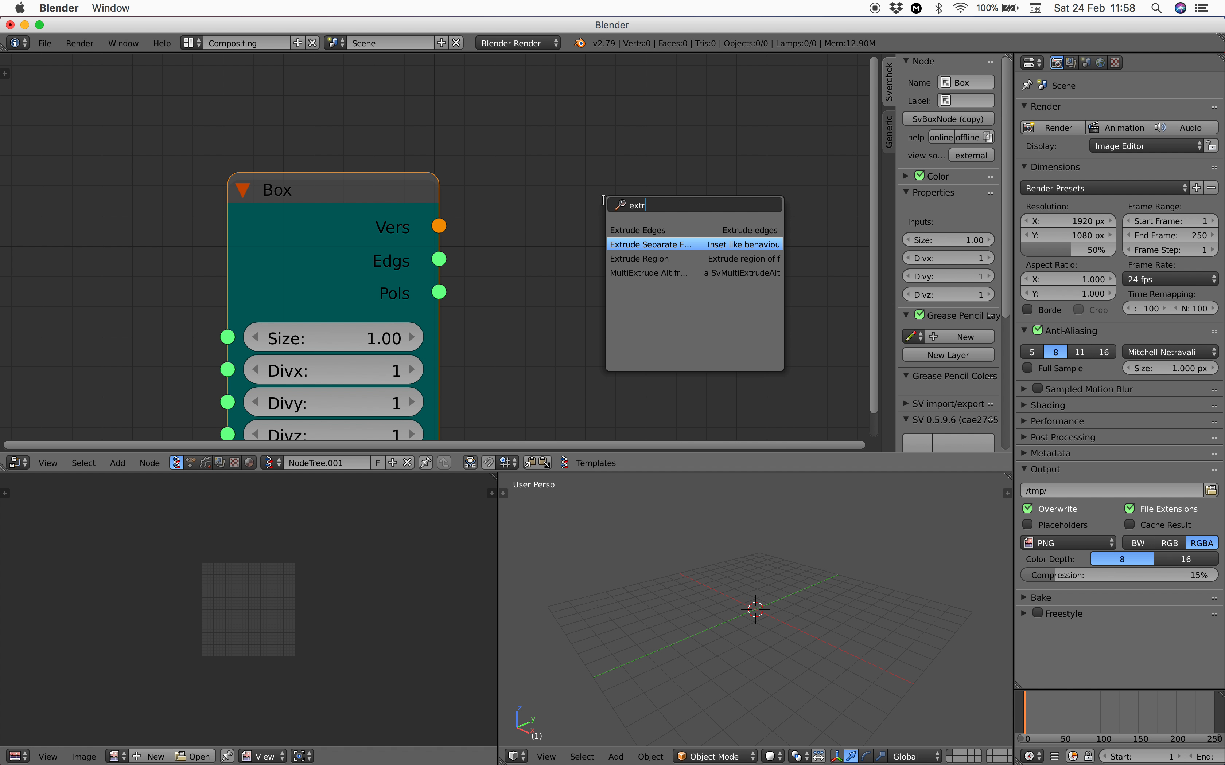
pyautogui.click(648, 245)
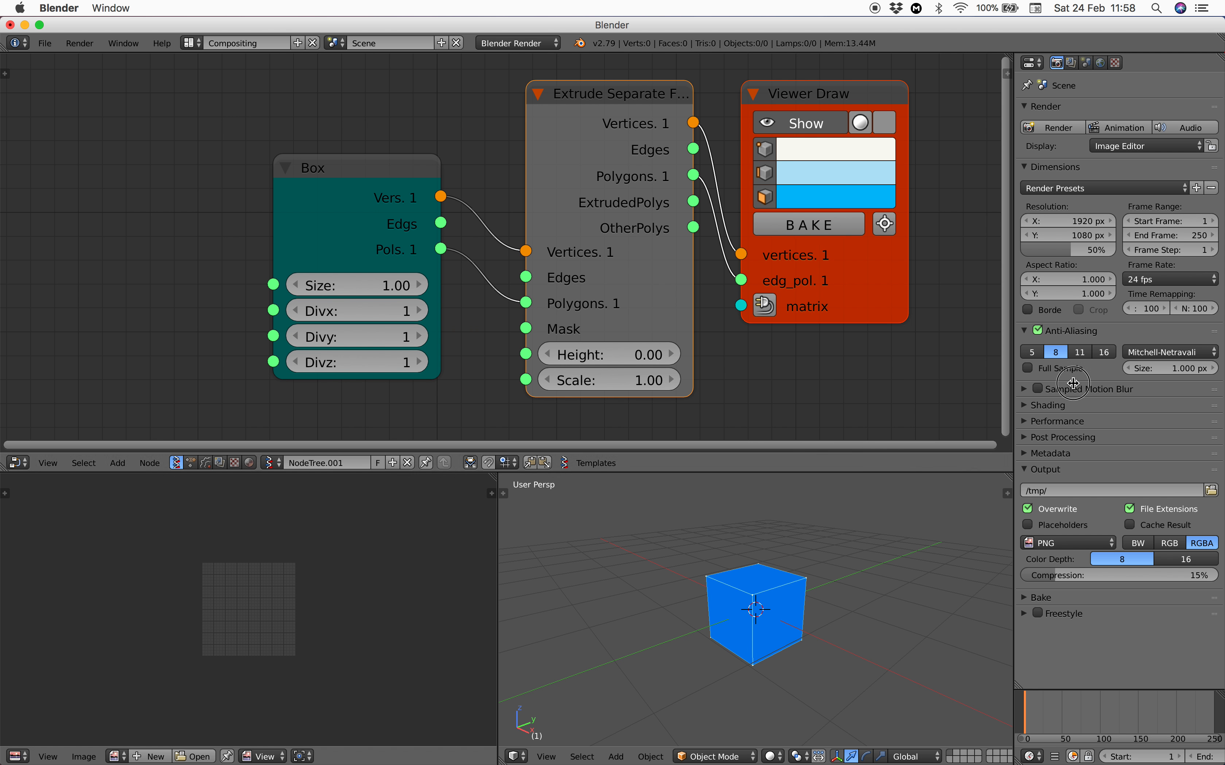
# Set Extrude Separate Faces to height 1.09 and scale 3.18, drawing edges only
pyautogui.moveTo(609, 353); pyautogui.dragTo(609, 284)
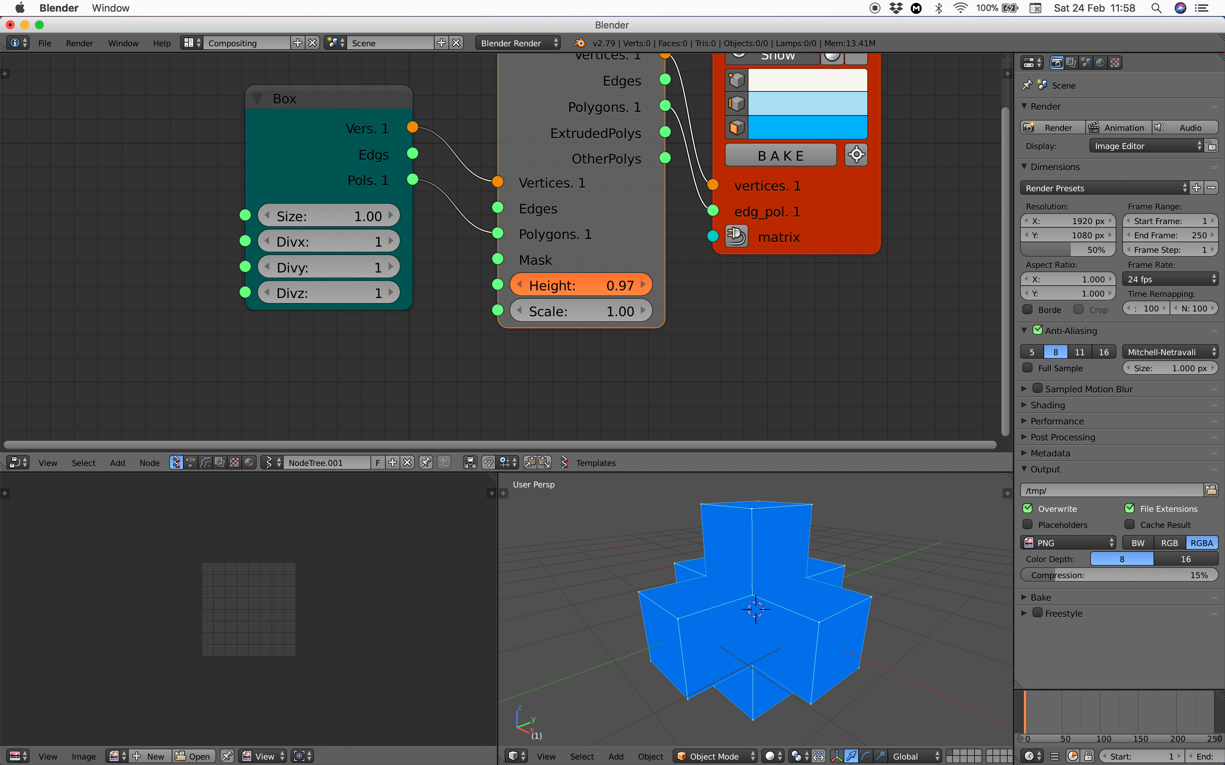
pyautogui.moveTo(579, 311); pyautogui.dragTo(639, 310)
pyautogui.write('remove d')
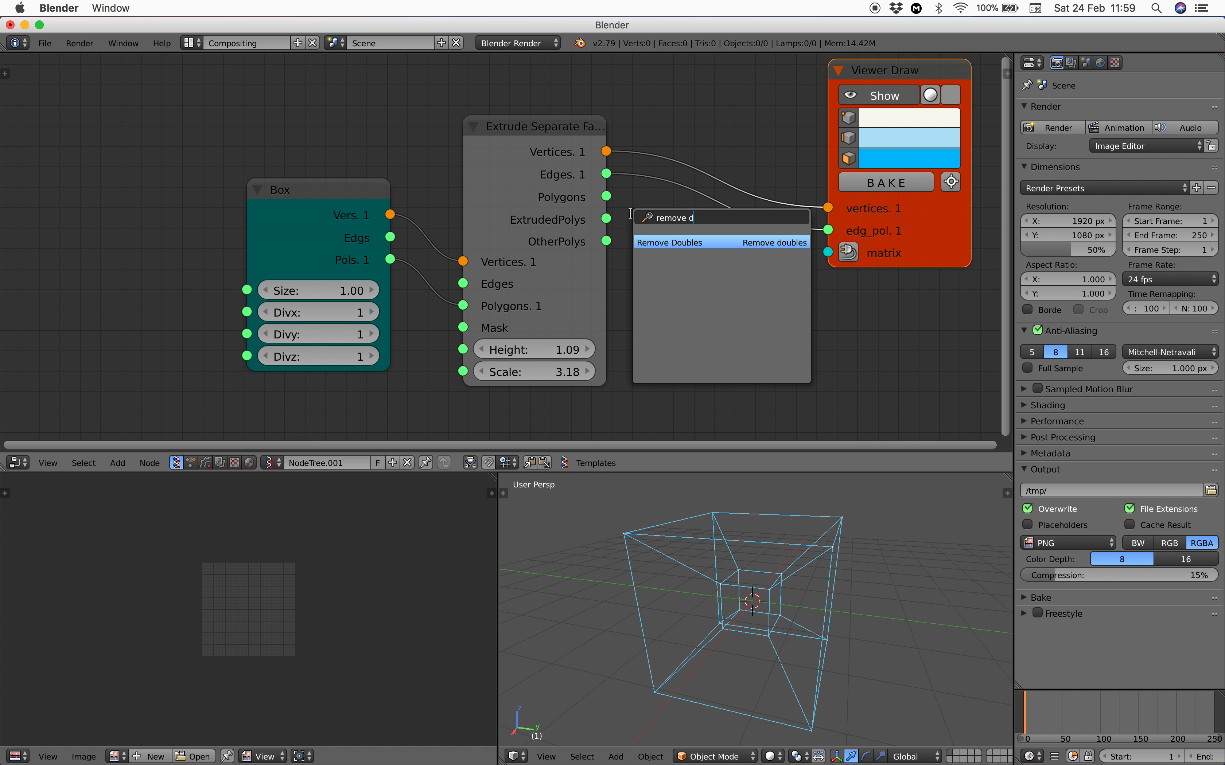
# Insert a Remove Doubles node at distance 0.181 before the Viewer Draw
pyautogui.click(669, 242)
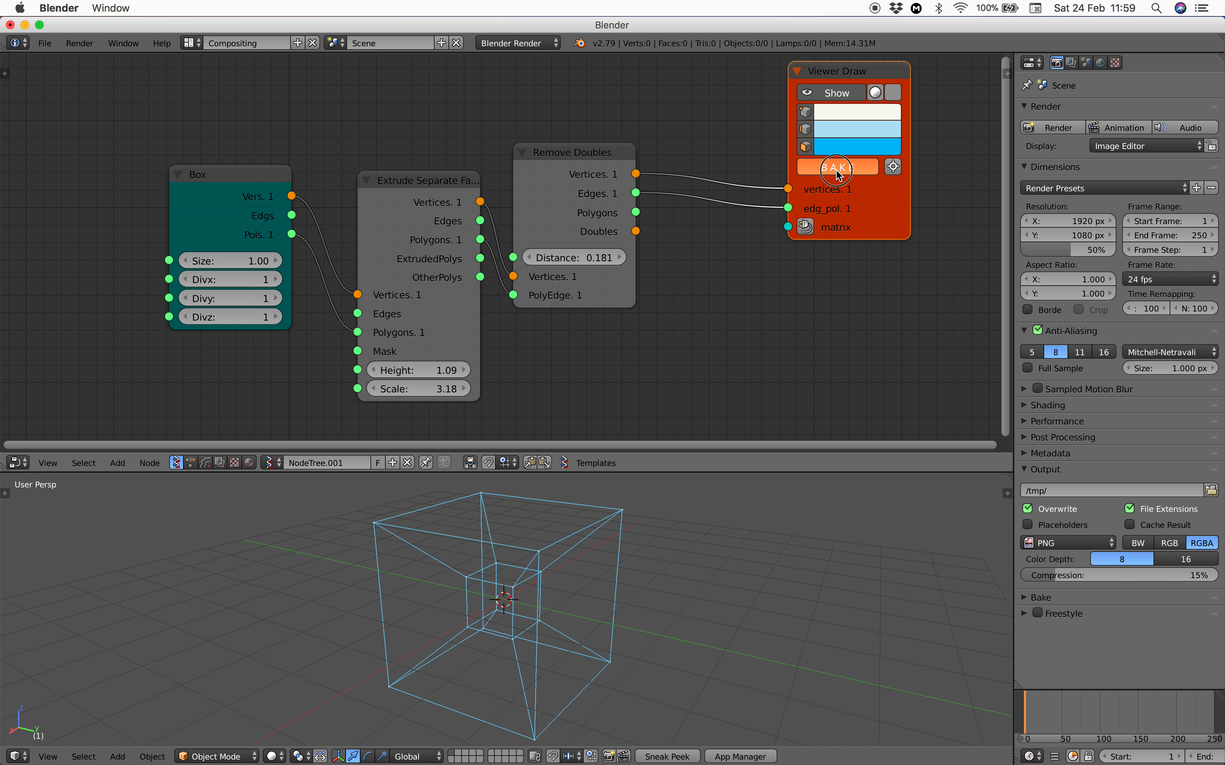
# Bake the wireframe into object Sv_0 and add a Skin modifier to thicken it
pyautogui.click(834, 167)
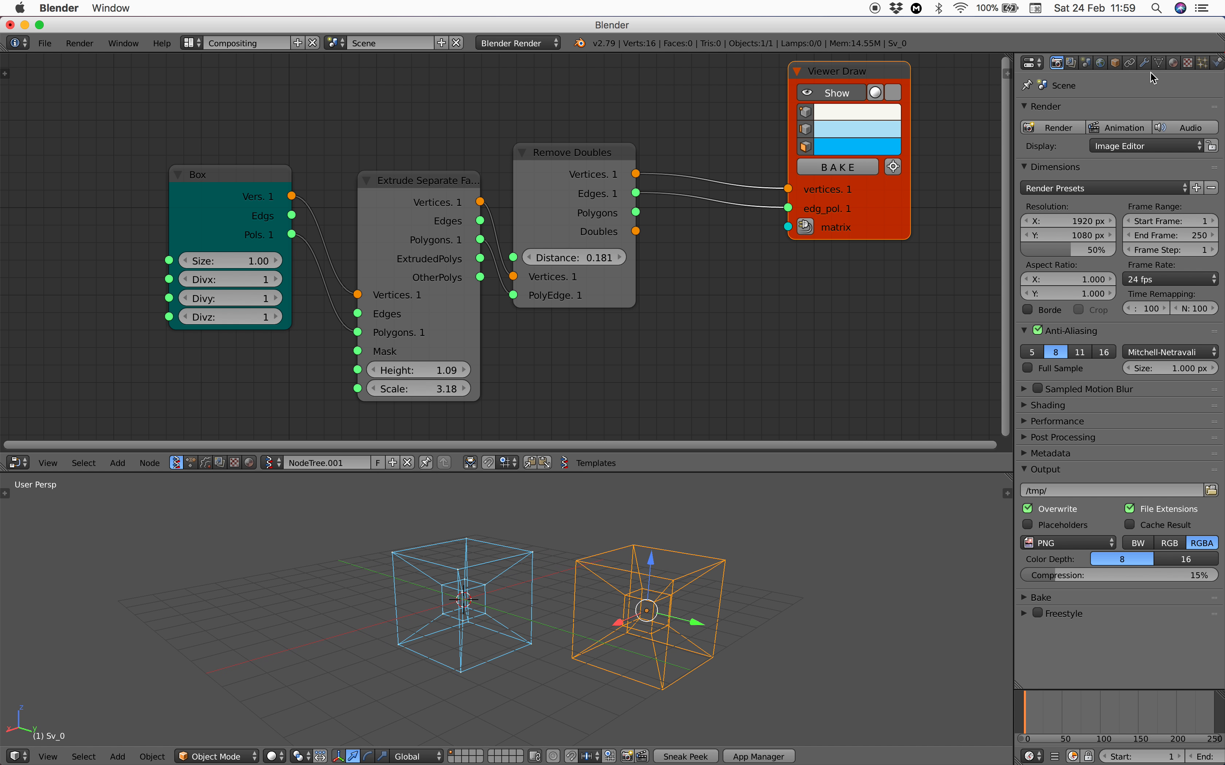
pyautogui.click(1143, 63)
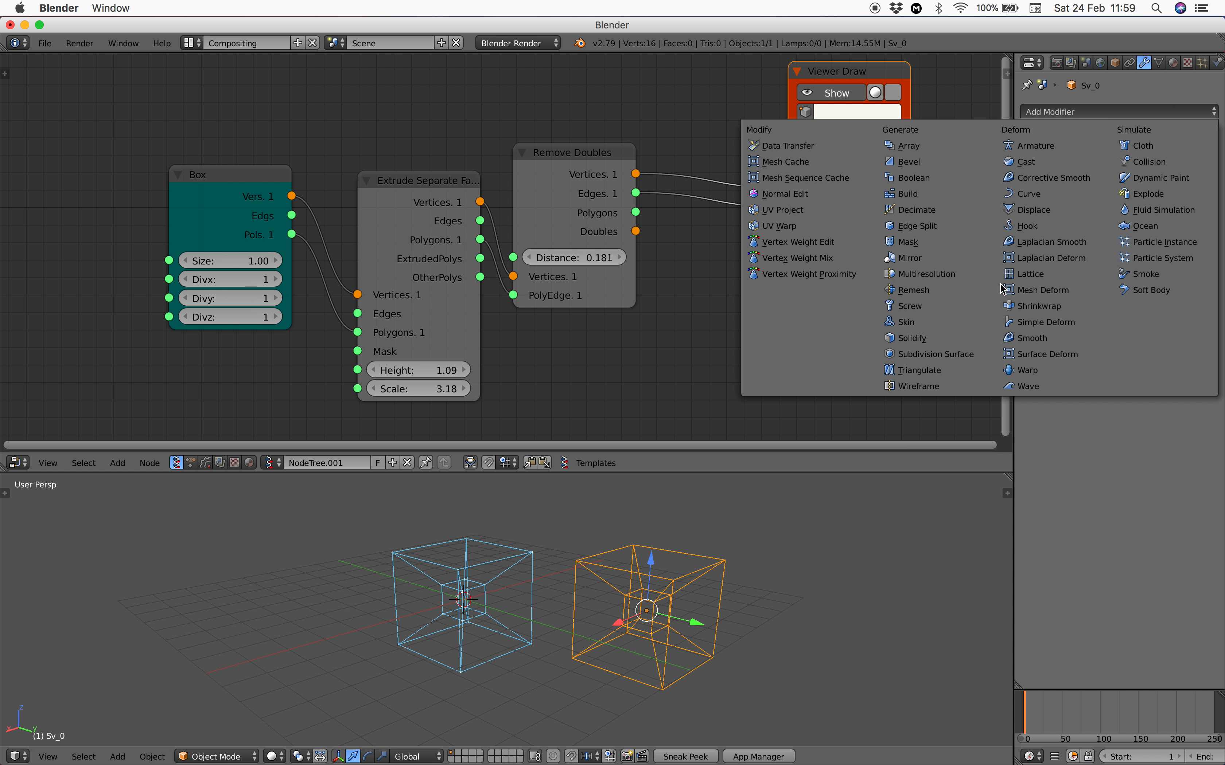
pyautogui.click(904, 322)
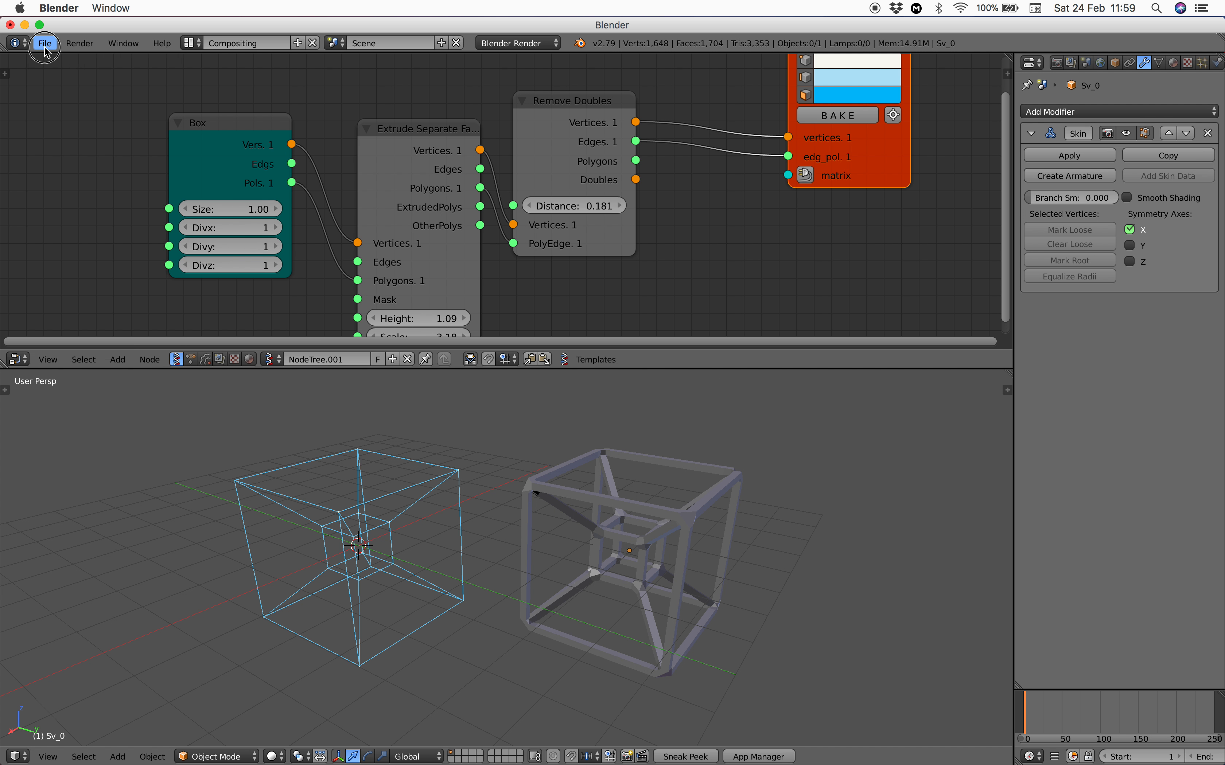
# Reopen torus_knot_001.blend from recent files and scrub the timeline to review the animated frame
pyautogui.click(45, 43)
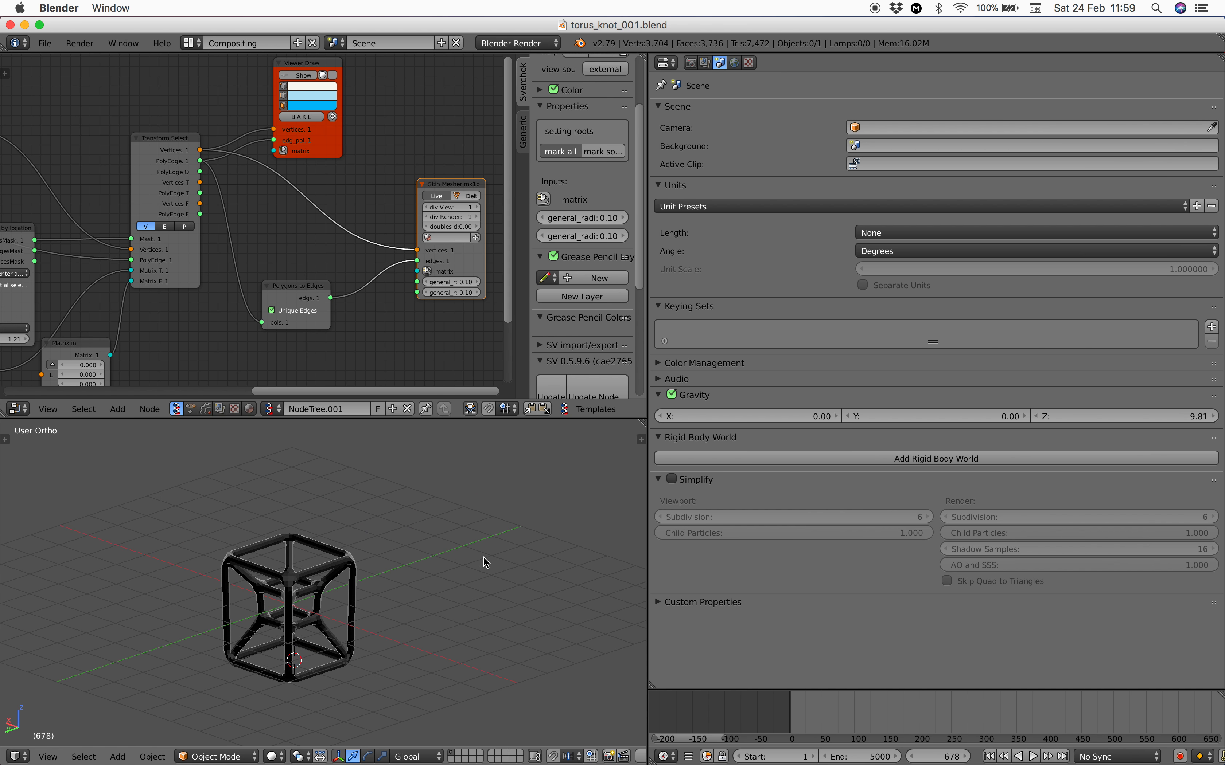
pyautogui.click(896, 698)
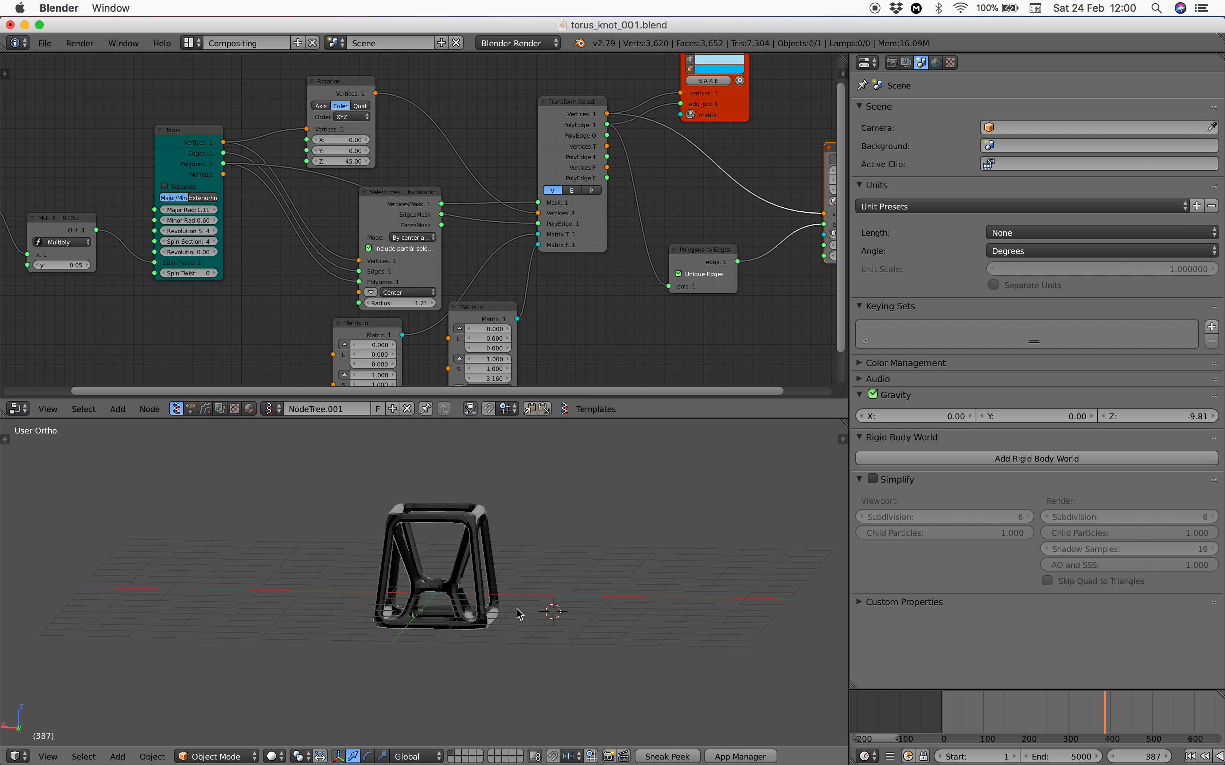
pyautogui.moveTo(515, 613); pyautogui.dragTo(492, 555)
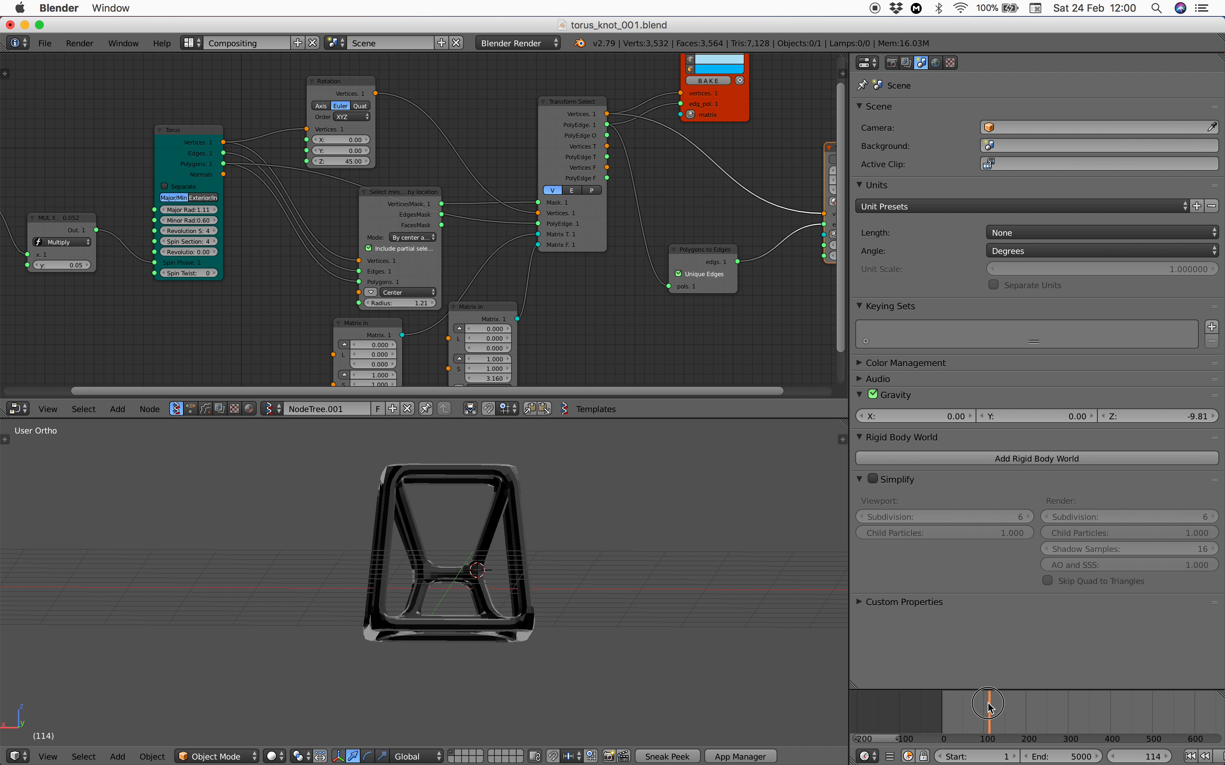
pyautogui.moveTo(987, 700); pyautogui.dragTo(972, 700)
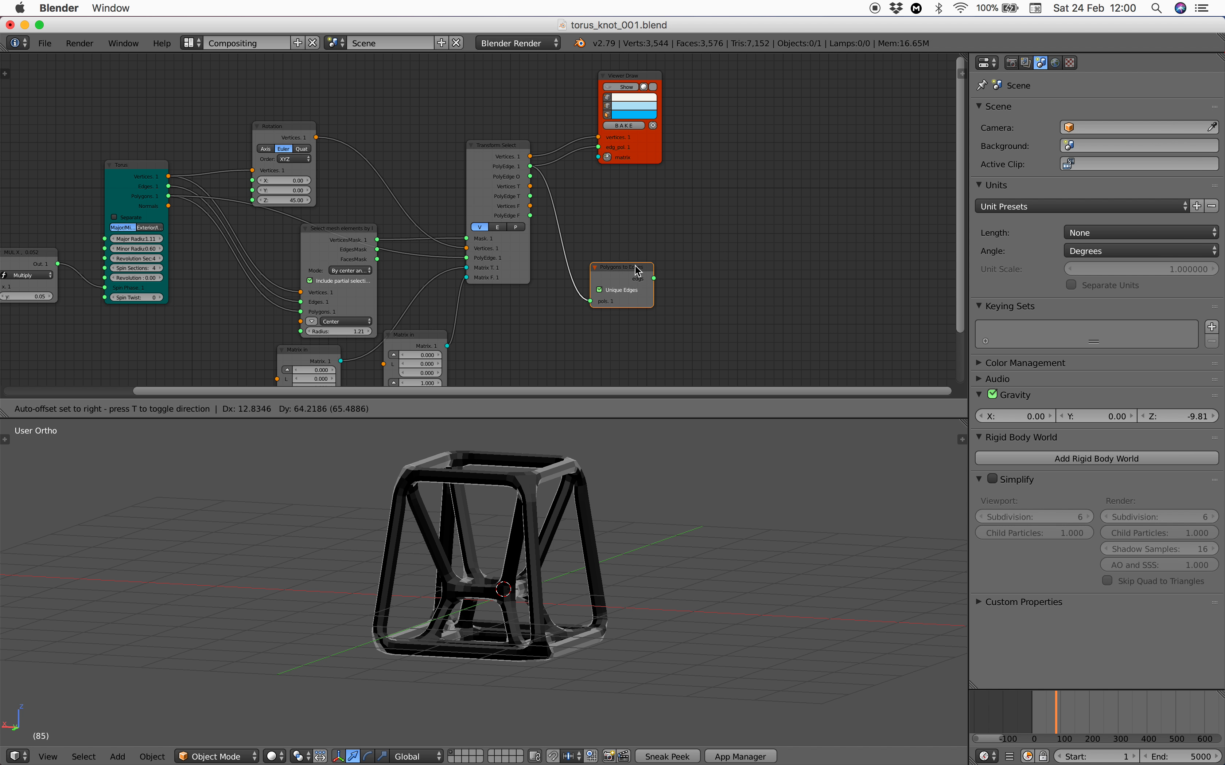
# Add a Viewer BMesh node to the spinning-torus node tree via search
pyautogui.write('be')
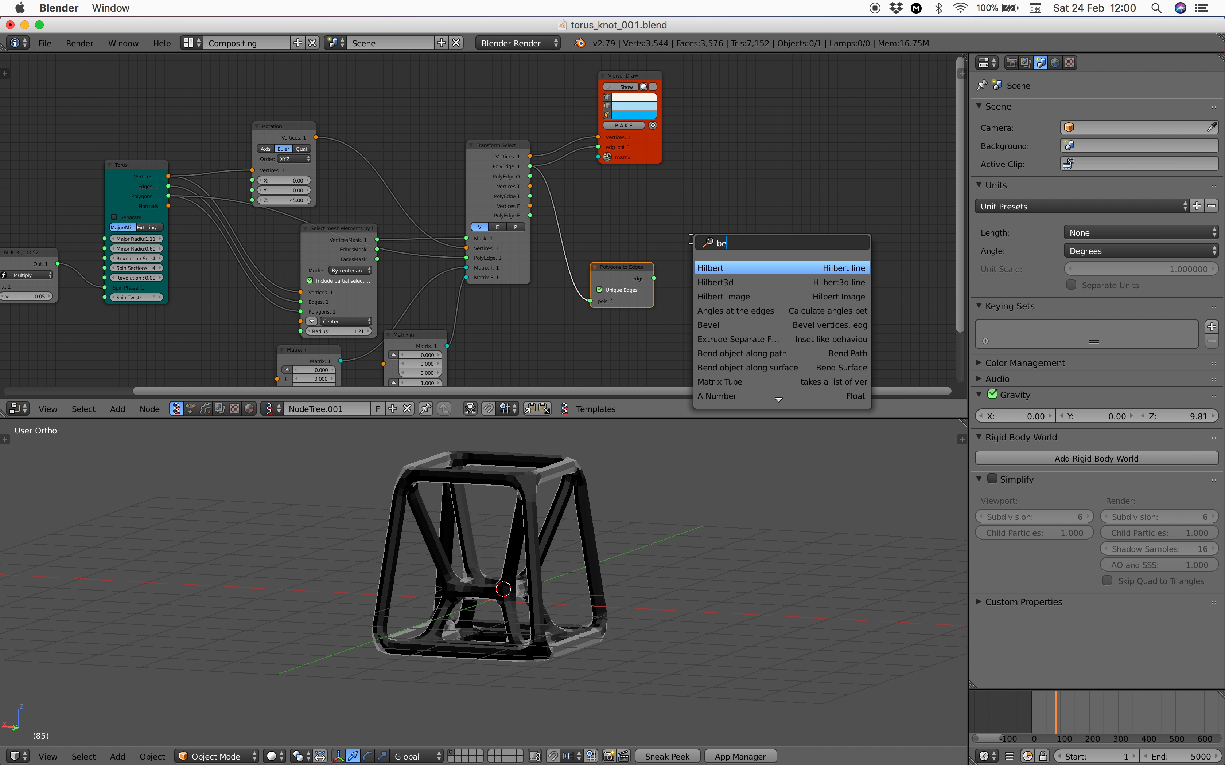
pyautogui.click(725, 267)
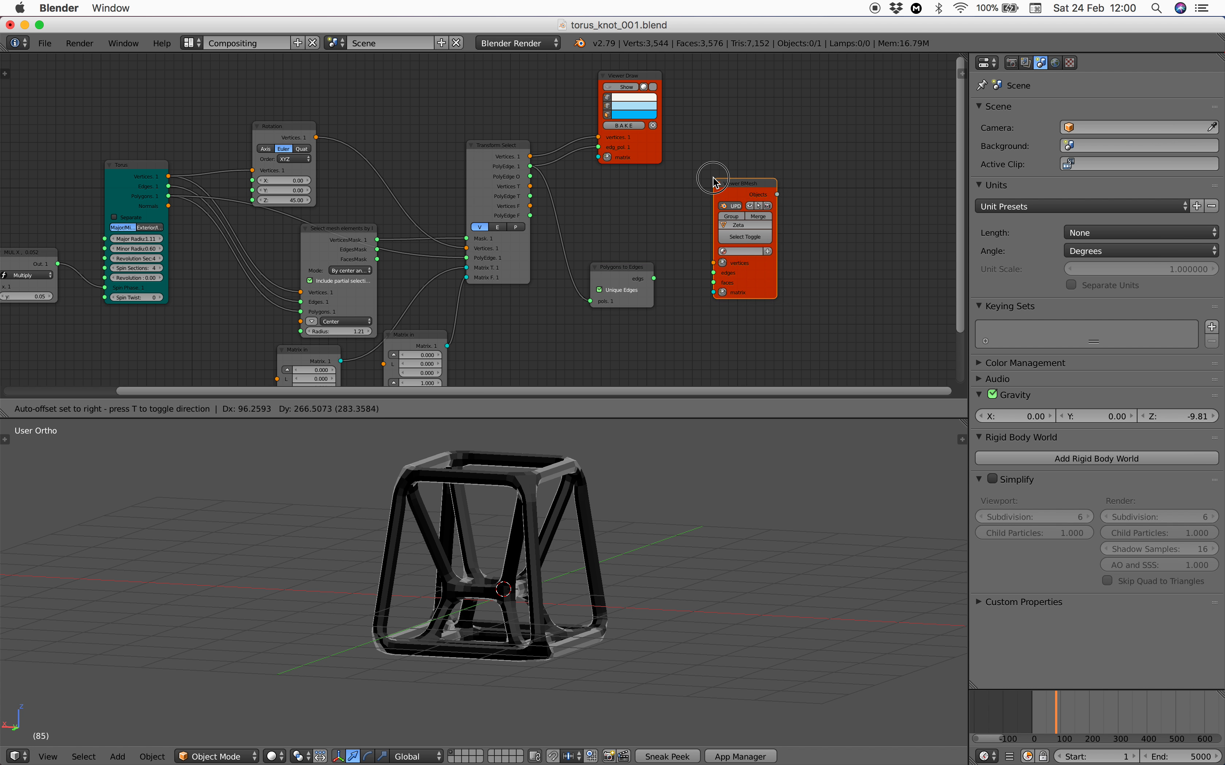